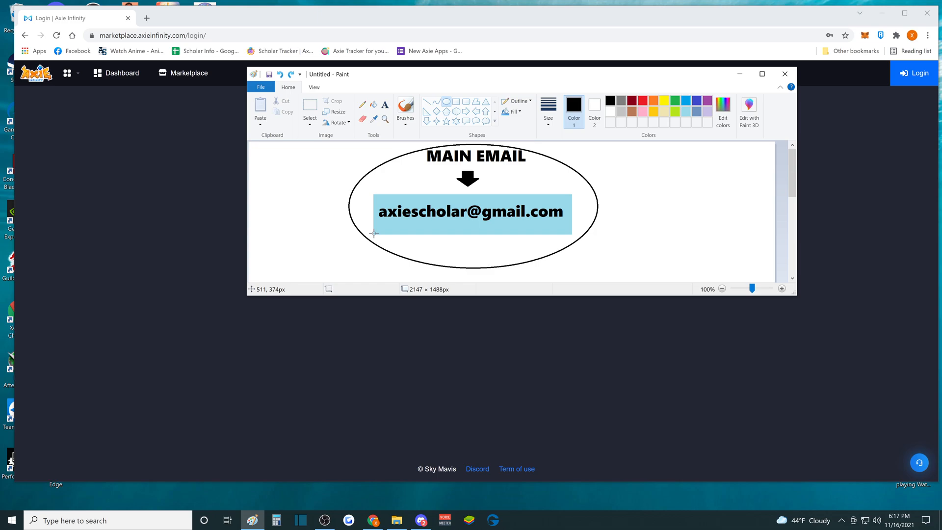
mouse_move(427, 221)
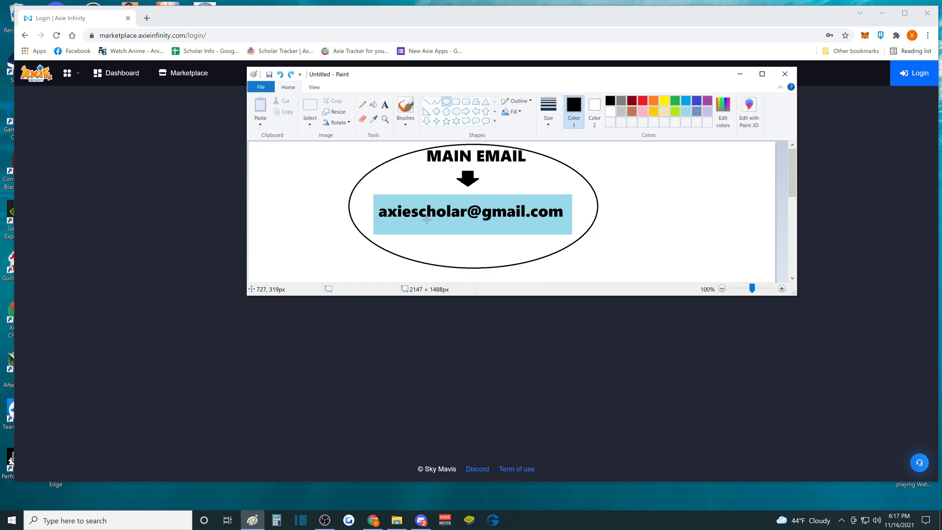
mouse_move(427, 225)
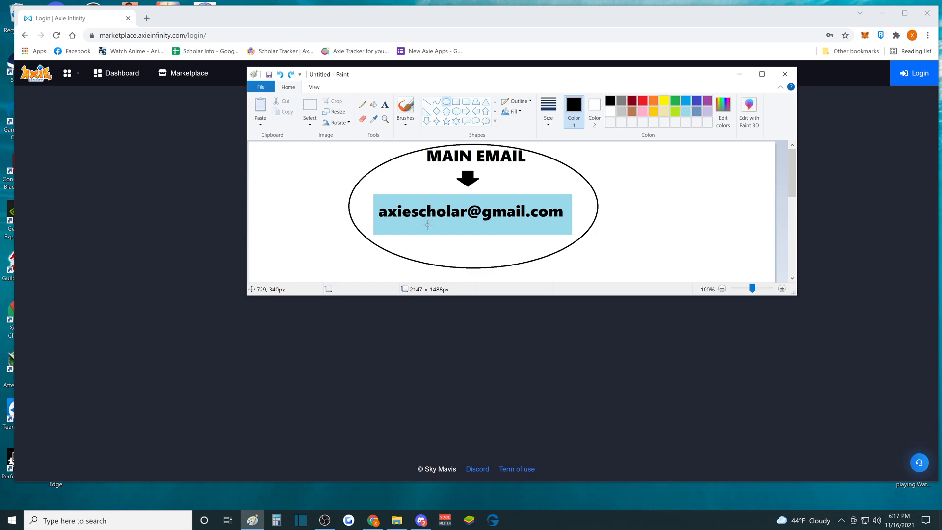
mouse_move(842, 174)
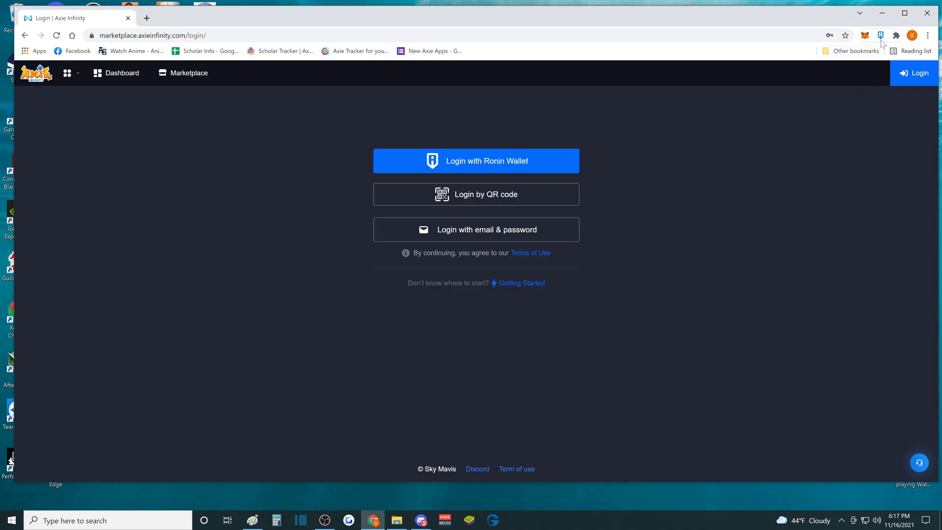
Step: Switch Ronin Wallet to Scholar25 and sign in to the marketplace, confirming the signature
click(880, 34)
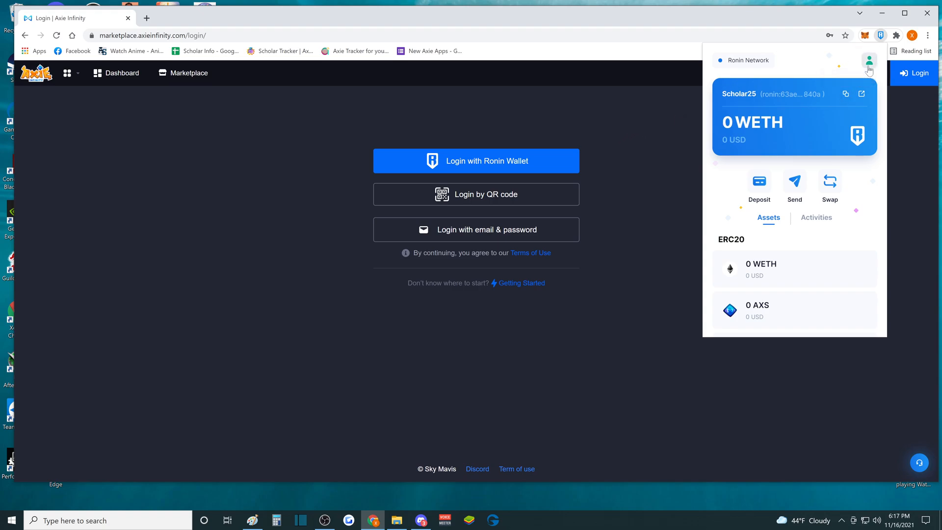
click(868, 60)
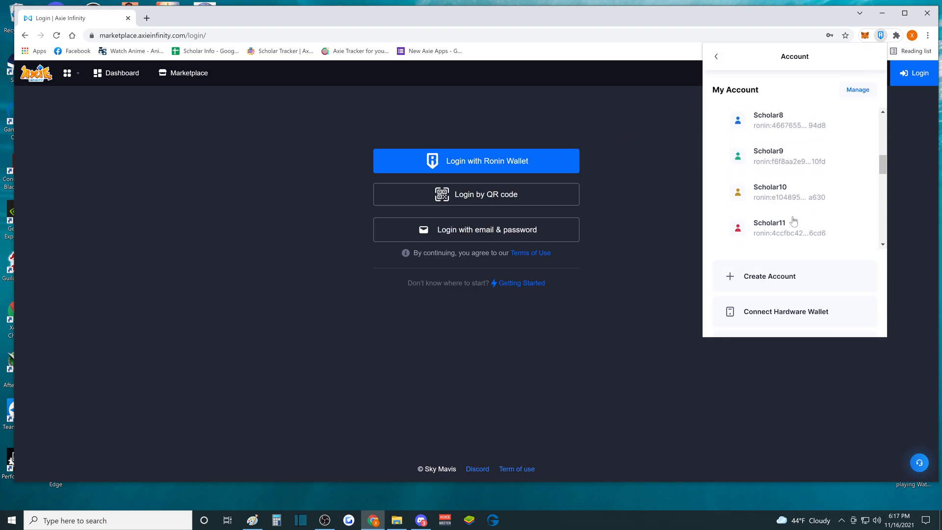
scroll(down, 3)
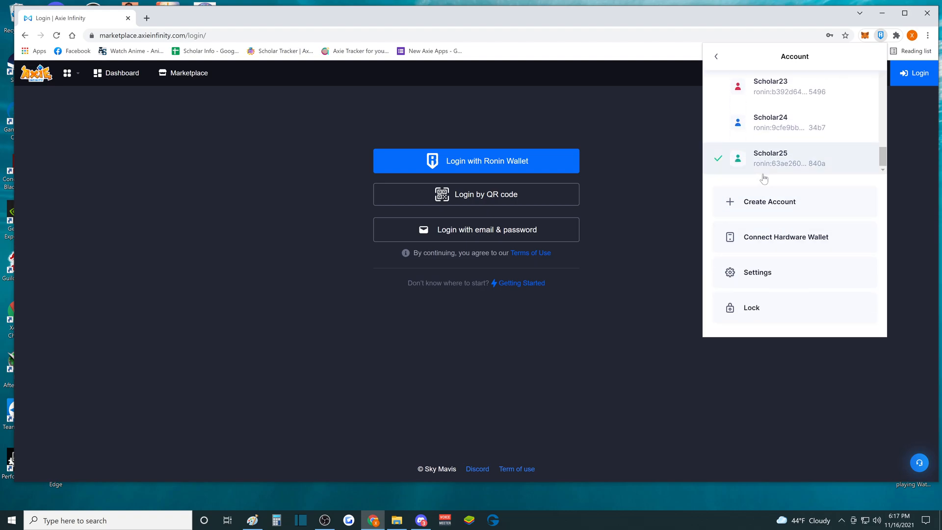
click(713, 134)
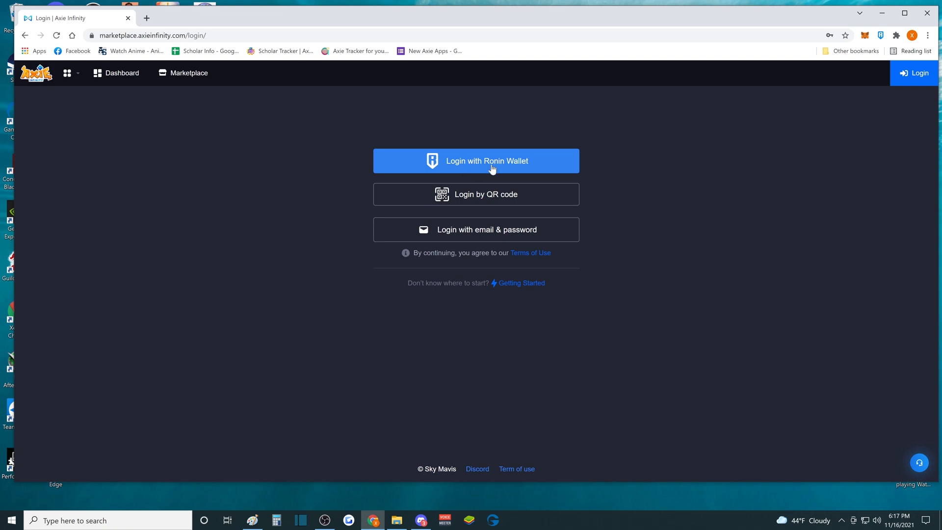
click(489, 161)
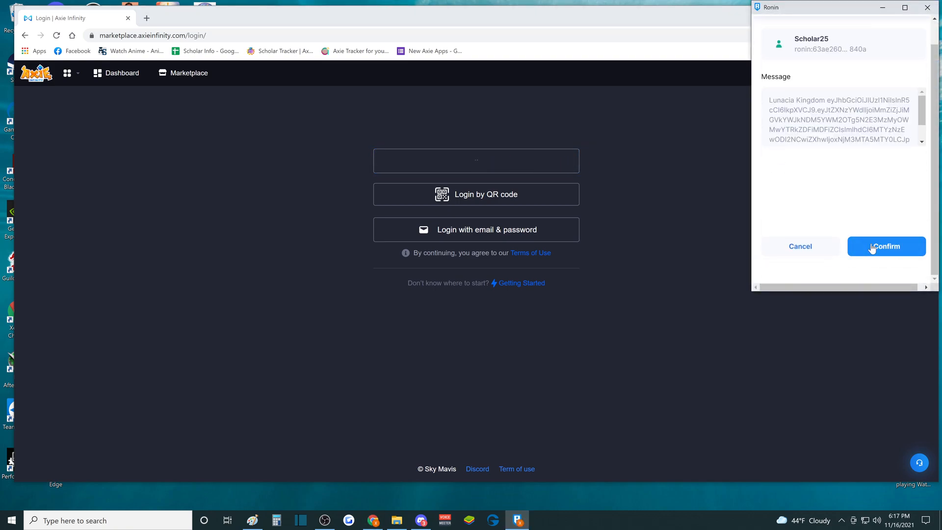
click(886, 247)
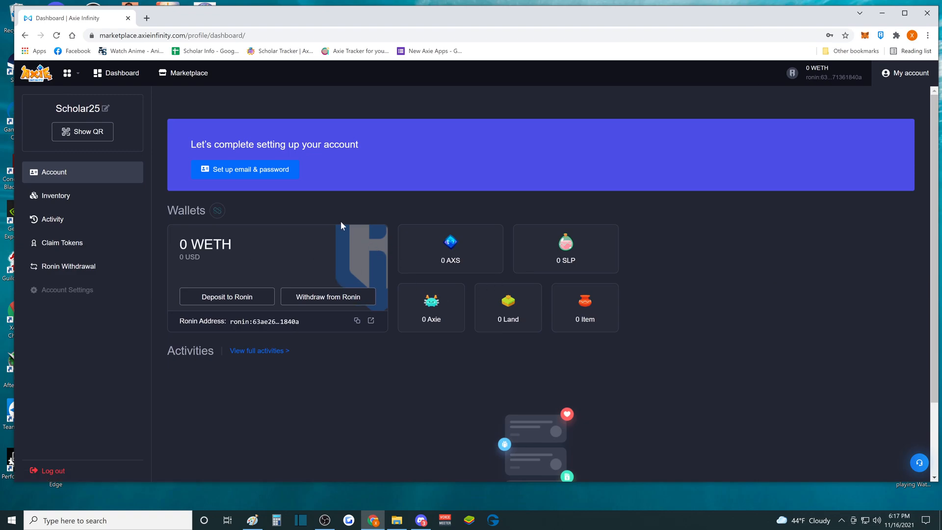
click(245, 170)
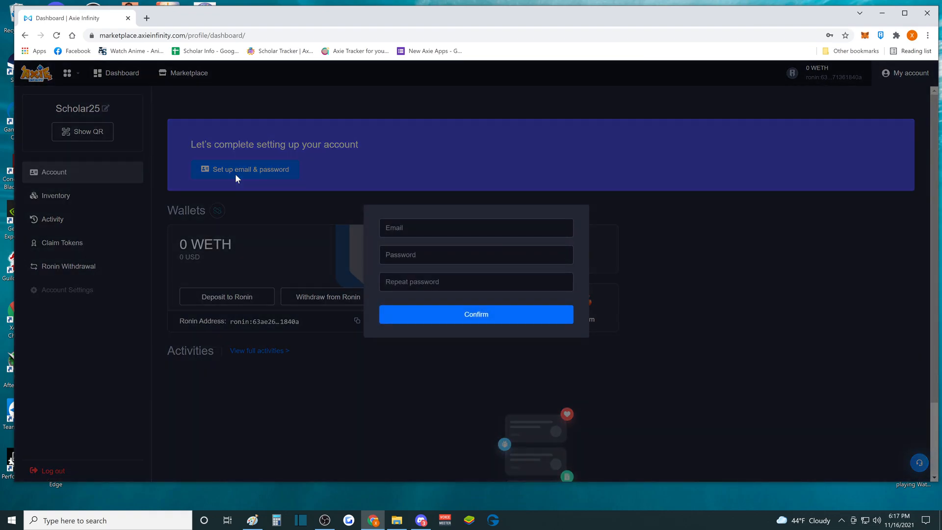
click(252, 520)
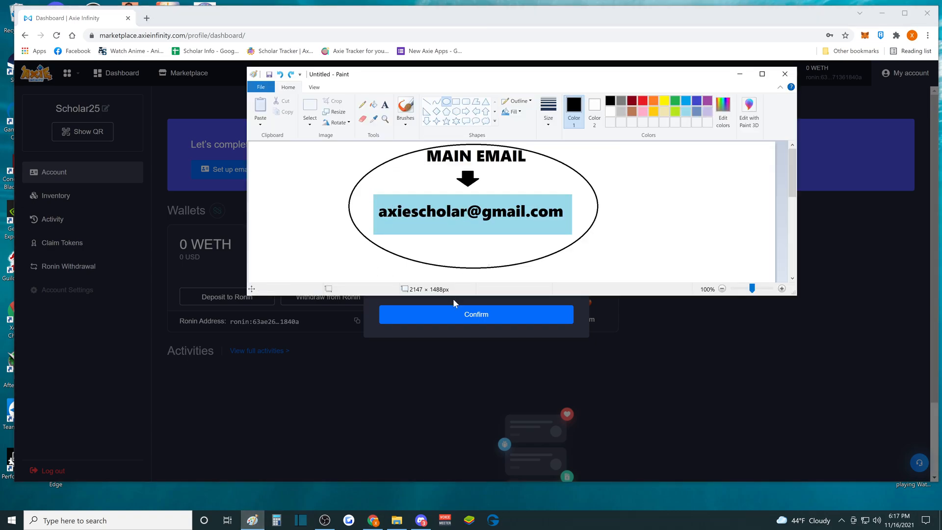
click(783, 73)
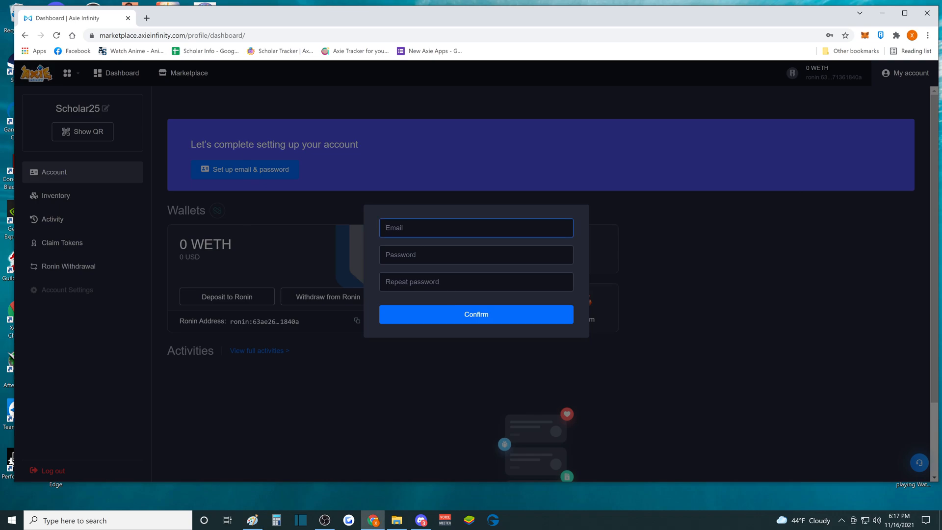
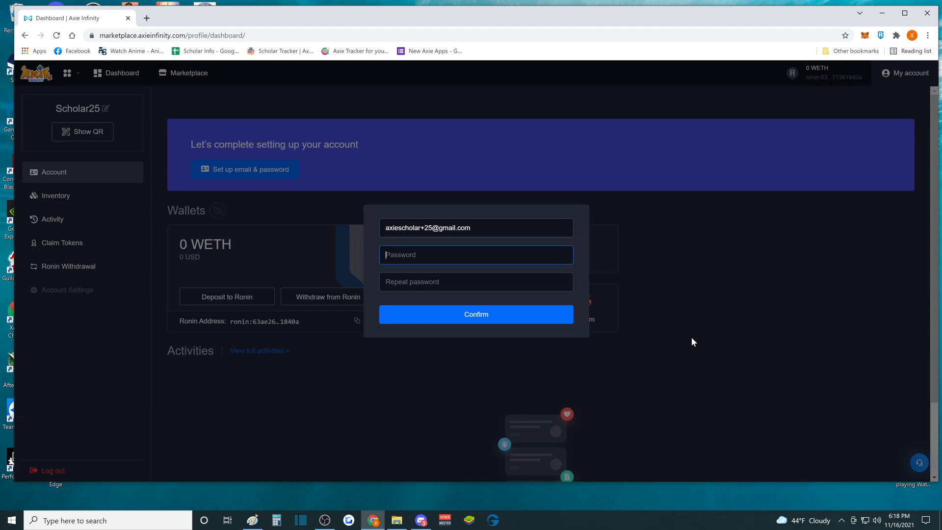
text(•••)
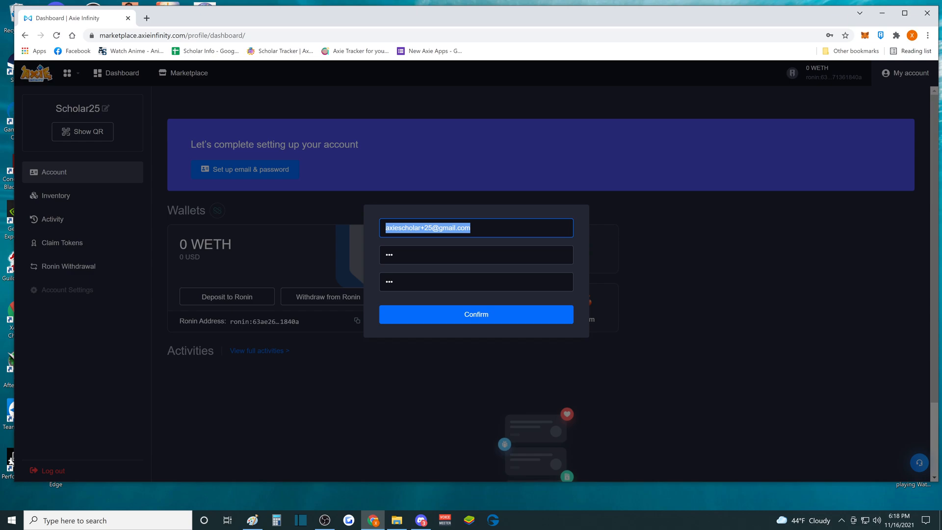
click(428, 227)
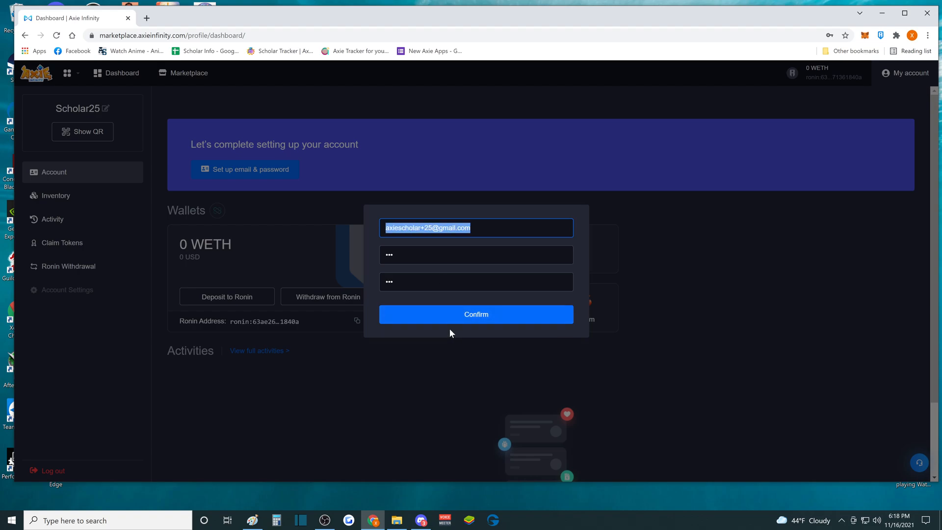
Step: After glancing at the Paint diagram, select the 25 in the email field to renumber it
click(252, 520)
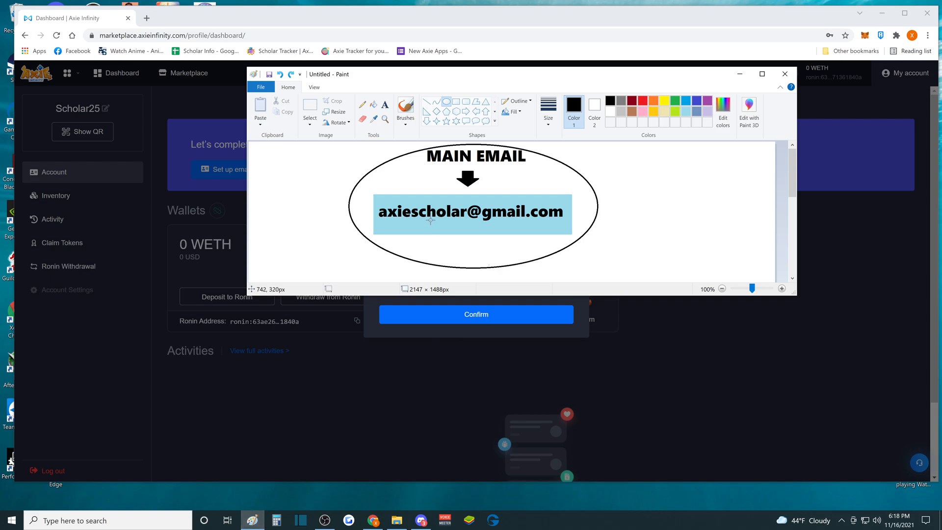
mouse_move(419, 219)
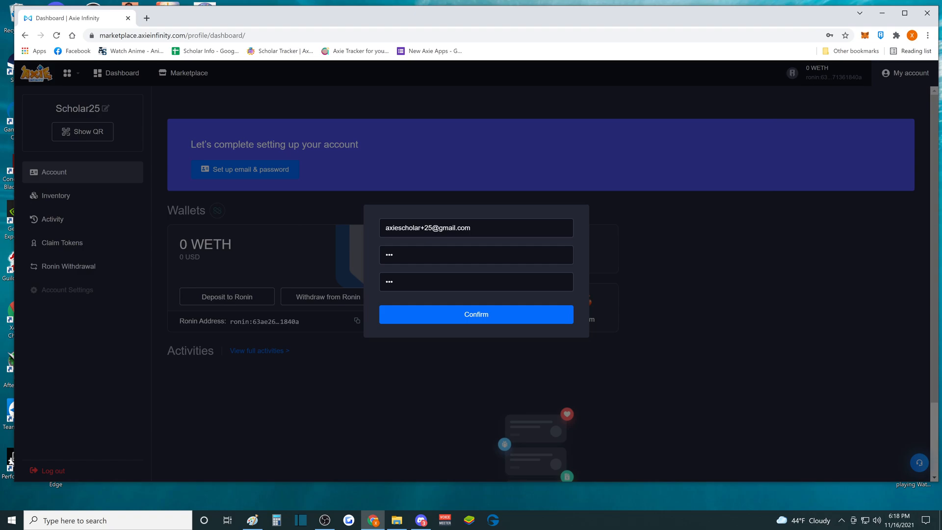
double_click(403, 228)
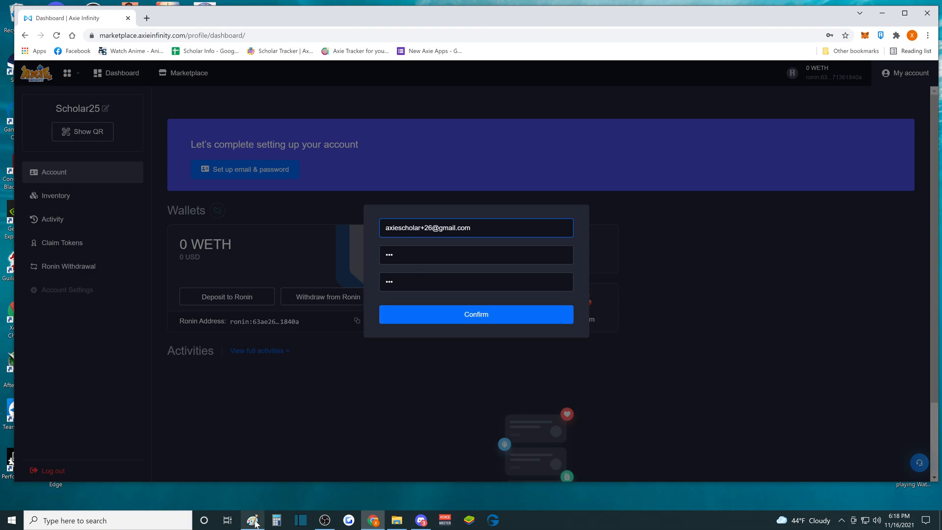
Step: Restore Paint and draw an oval around the list of scholar account emails
click(253, 521)
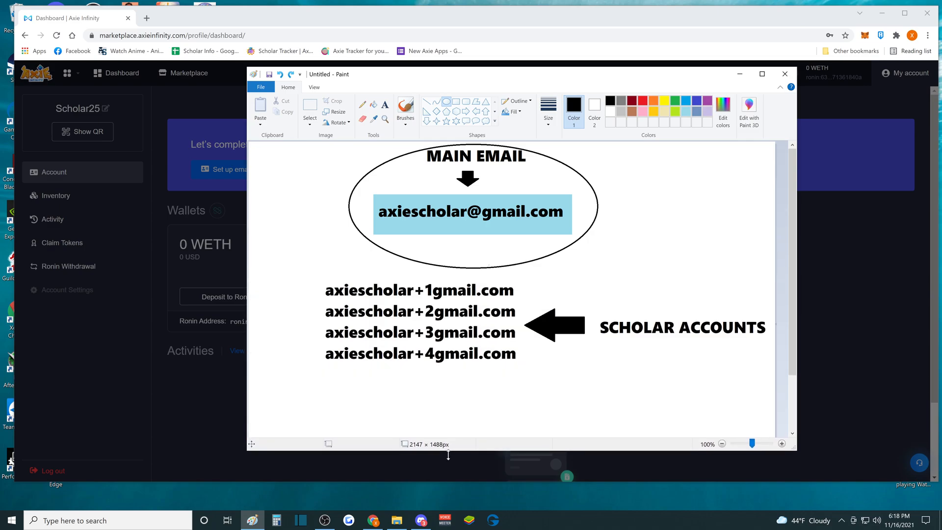
mouse_move(322, 272)
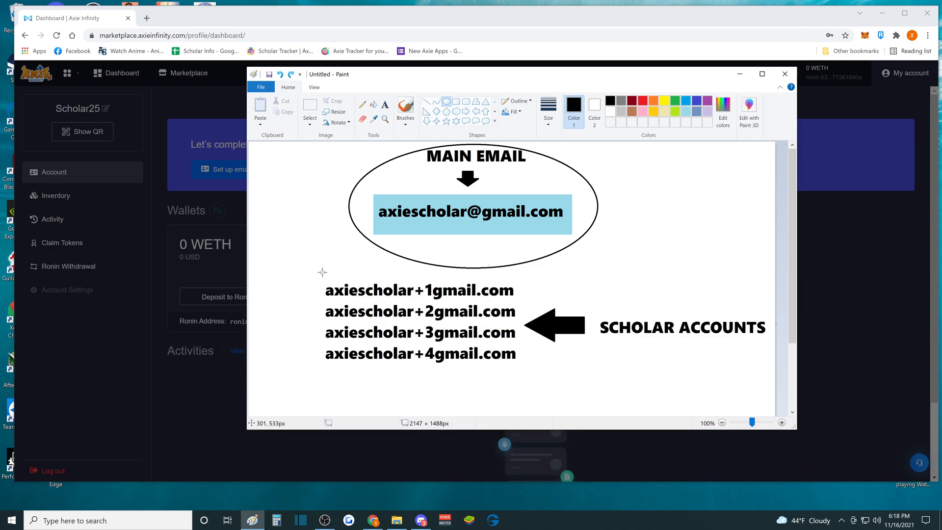
drag(312, 269, 565, 399)
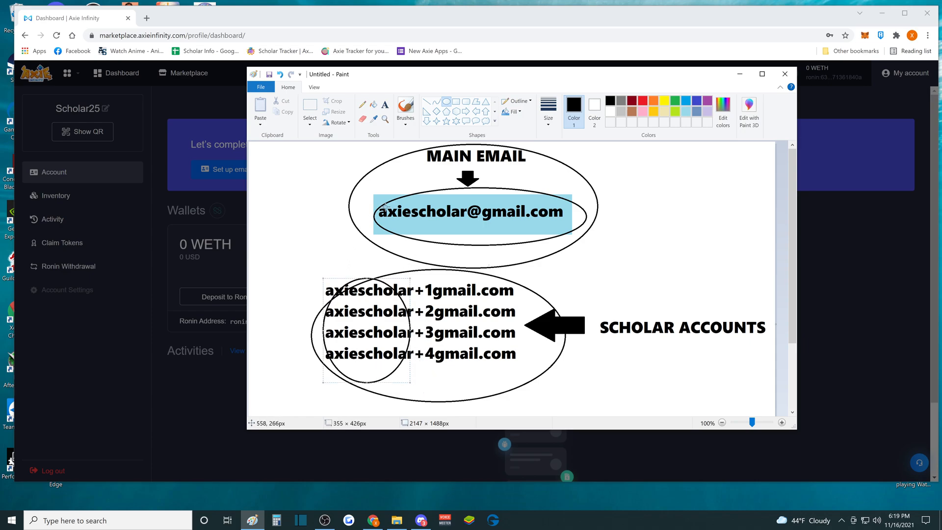
mouse_move(420, 274)
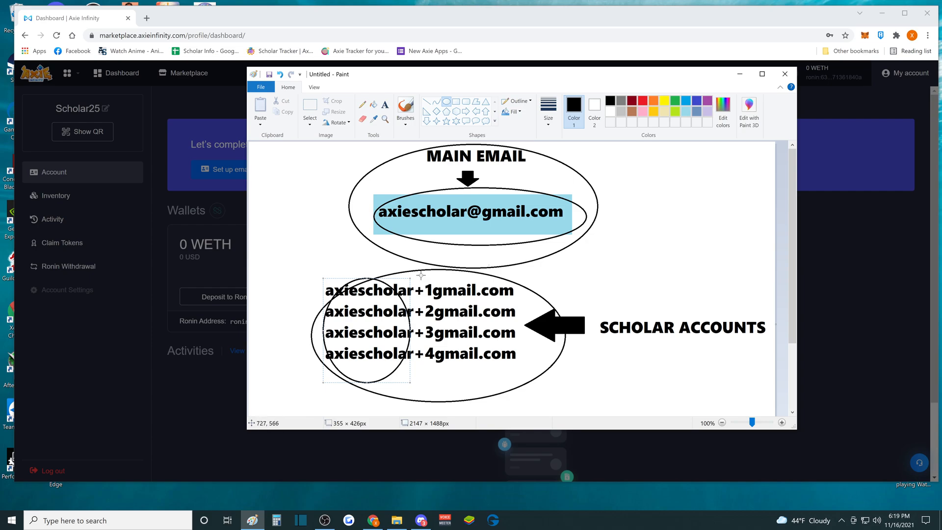
mouse_move(521, 186)
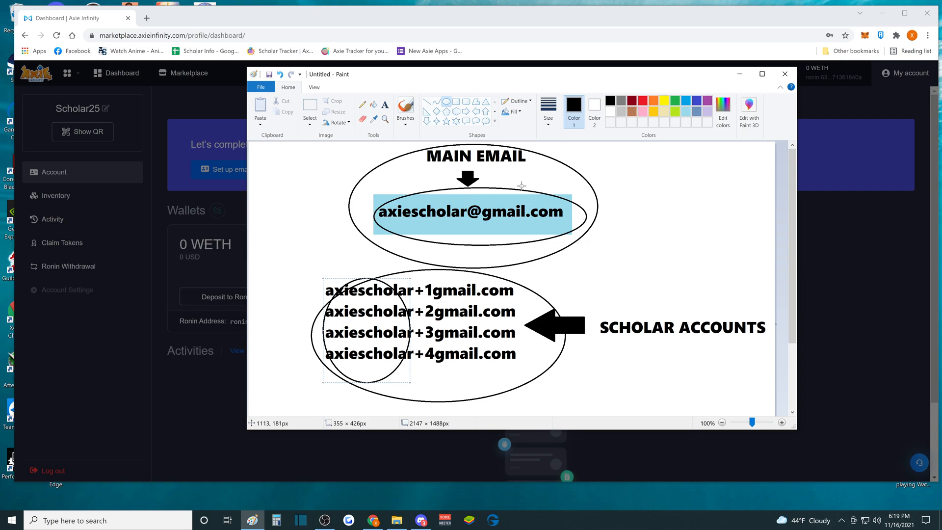
mouse_move(381, 206)
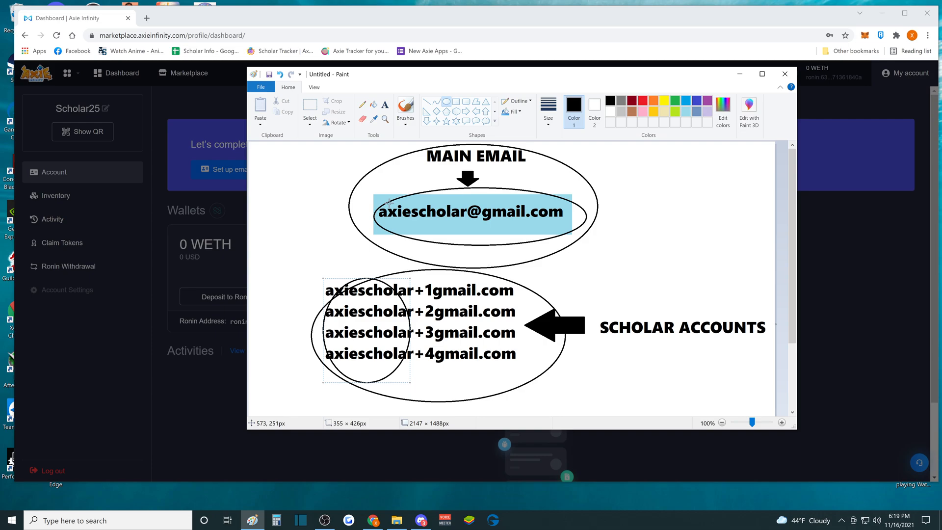
mouse_move(424, 218)
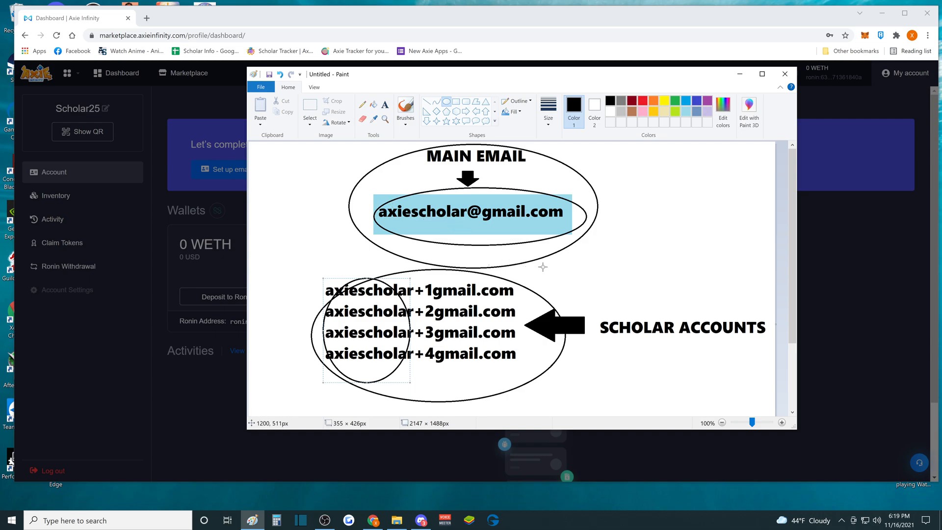
mouse_move(538, 273)
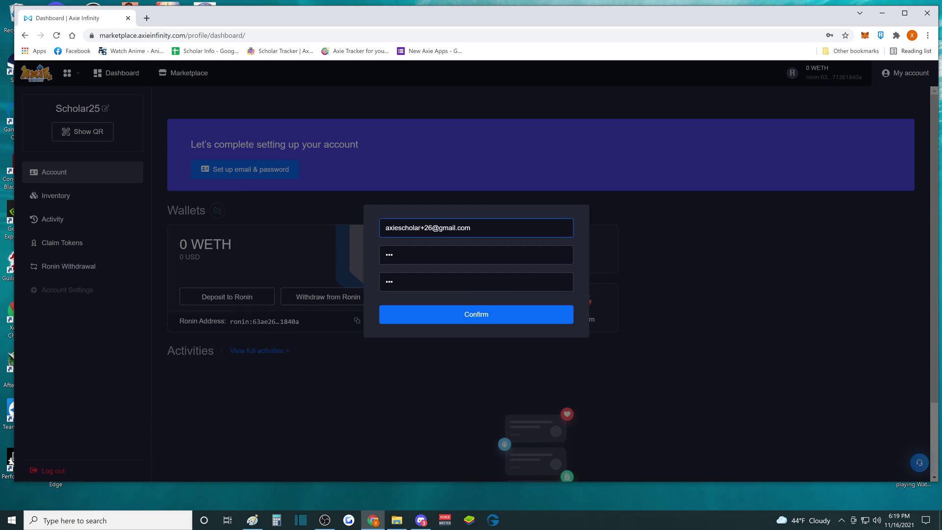
Step: Restore the Paint email diagram from the taskbar
click(253, 521)
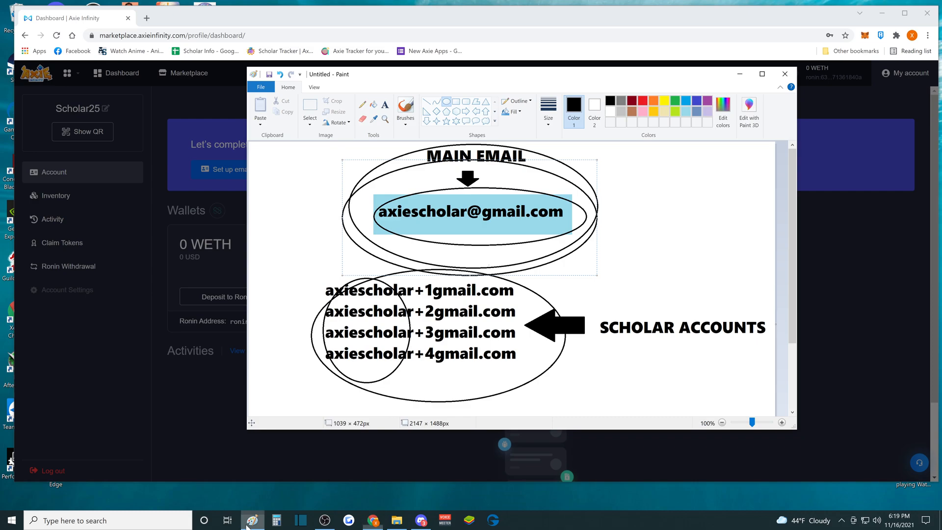
mouse_move(318, 175)
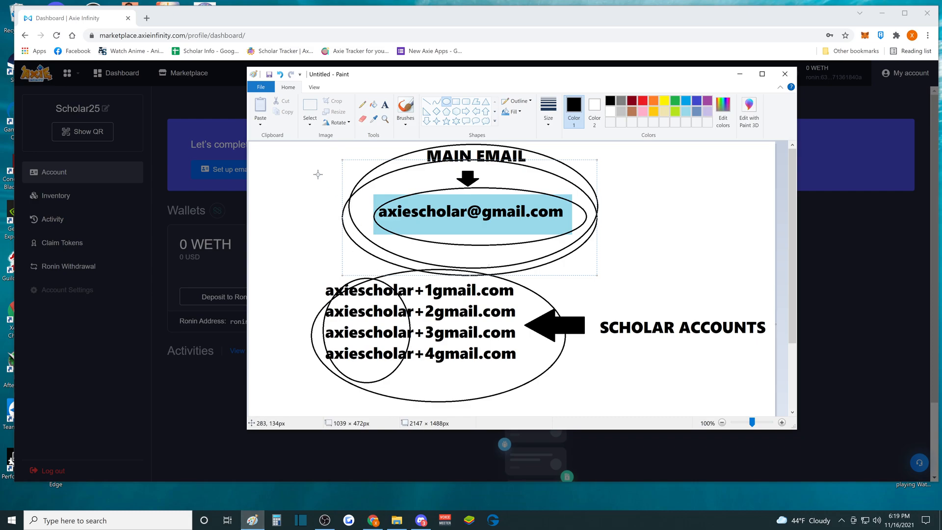
mouse_move(335, 157)
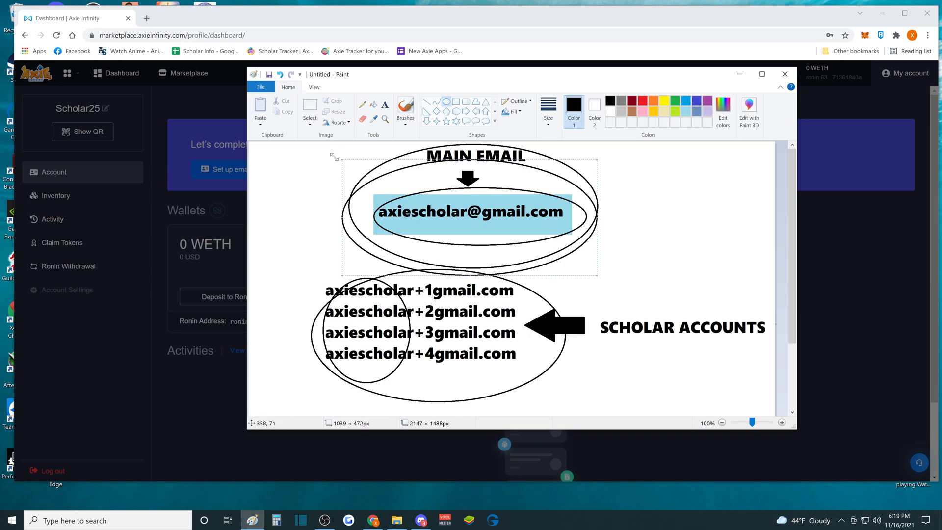